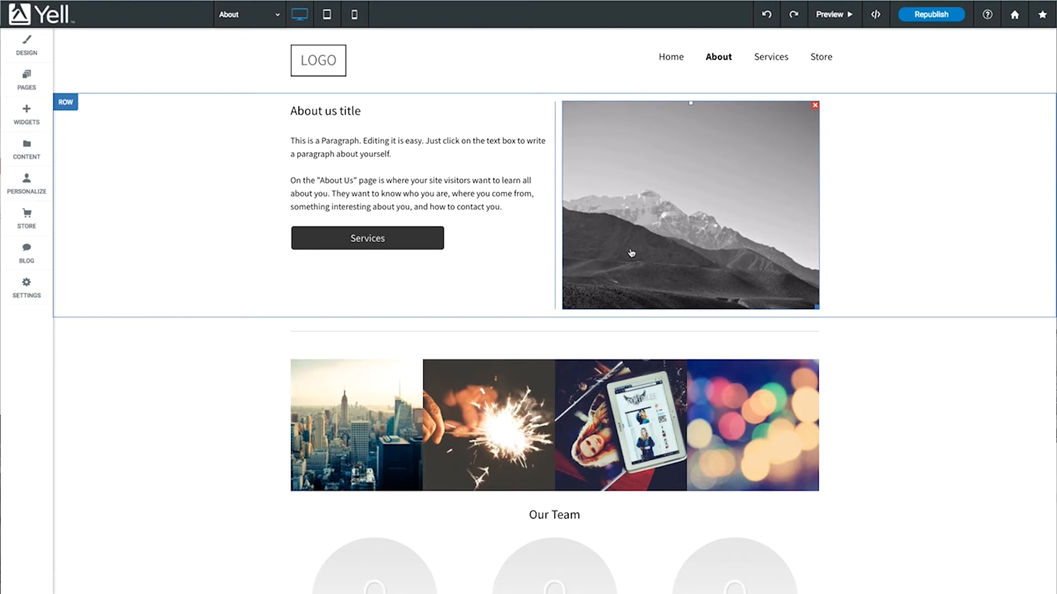
# - Open Edit Content for the About page's mountain photo from its right-click menu
pyautogui.rightClick(631, 252)
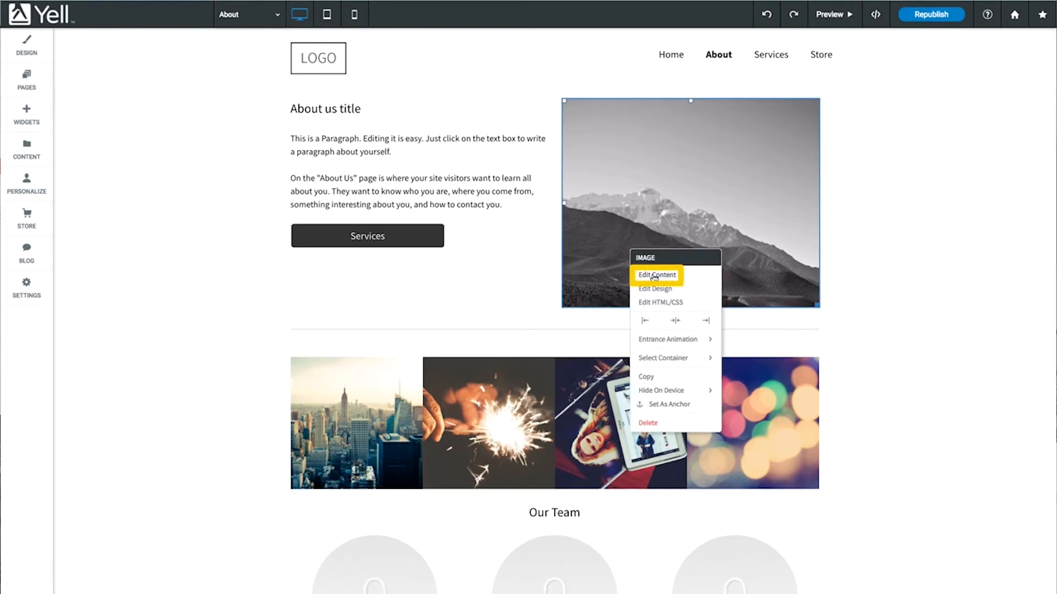
pyautogui.click(655, 274)
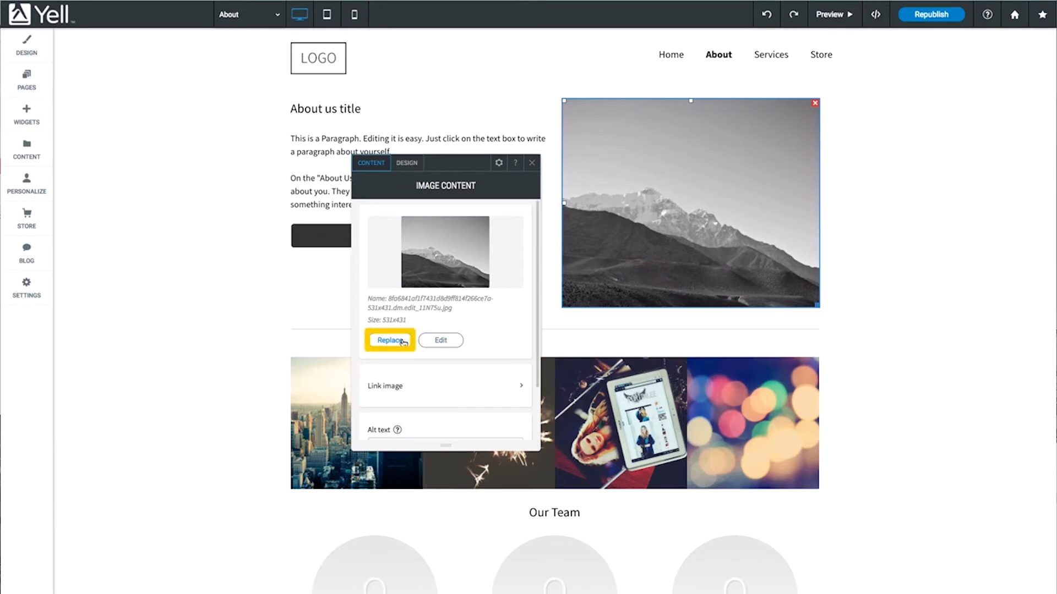
pyautogui.click(389, 340)
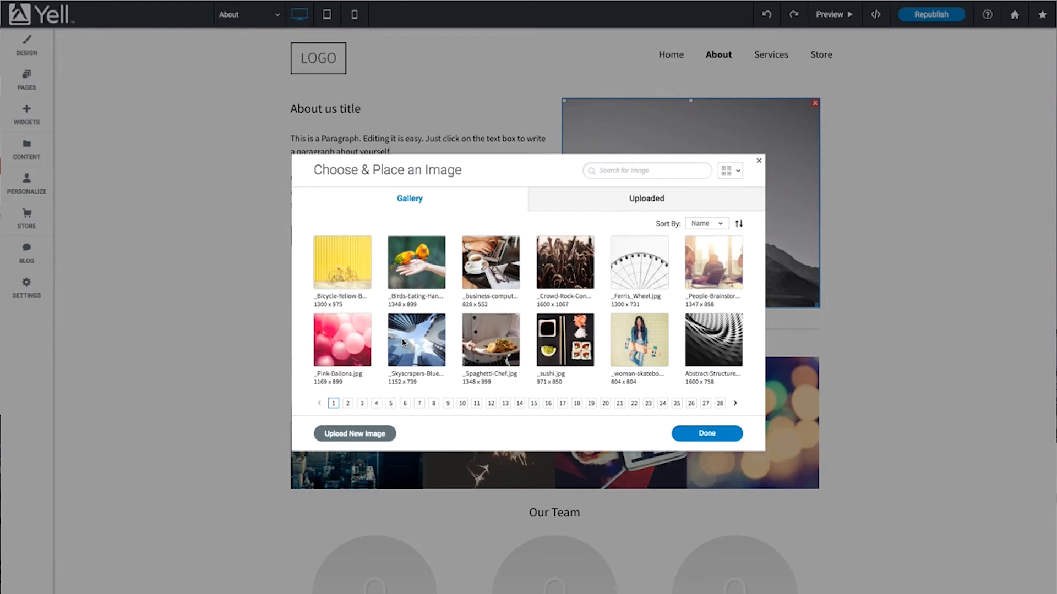
pyautogui.moveTo(565, 261)
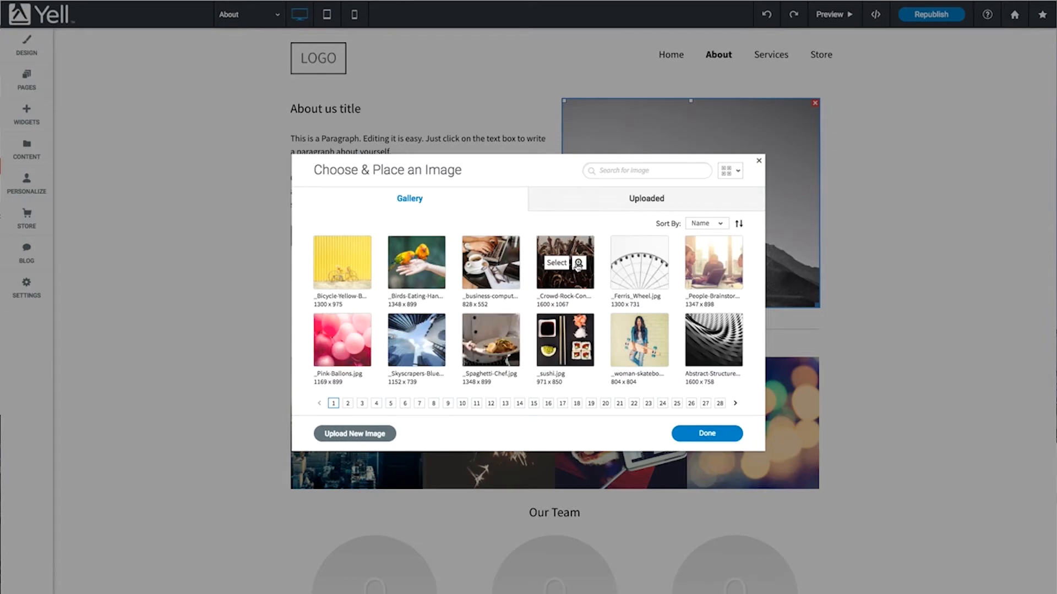
pyautogui.click(645, 198)
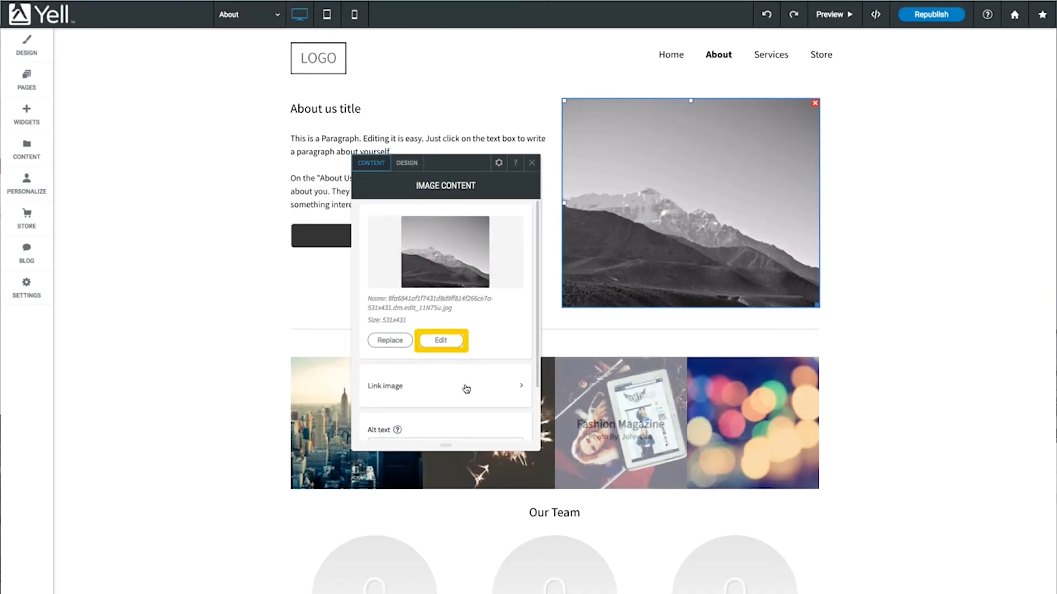
# - Adjust the photo's brightness in Photo Editor and set its width to 406px in Design
pyautogui.click(440, 340)
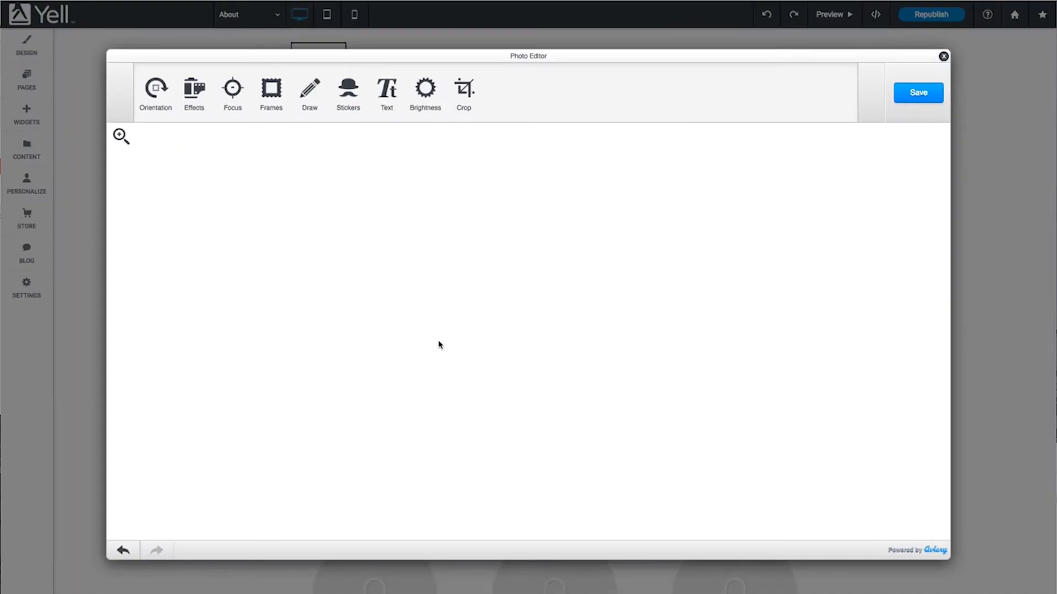
pyautogui.click(463, 91)
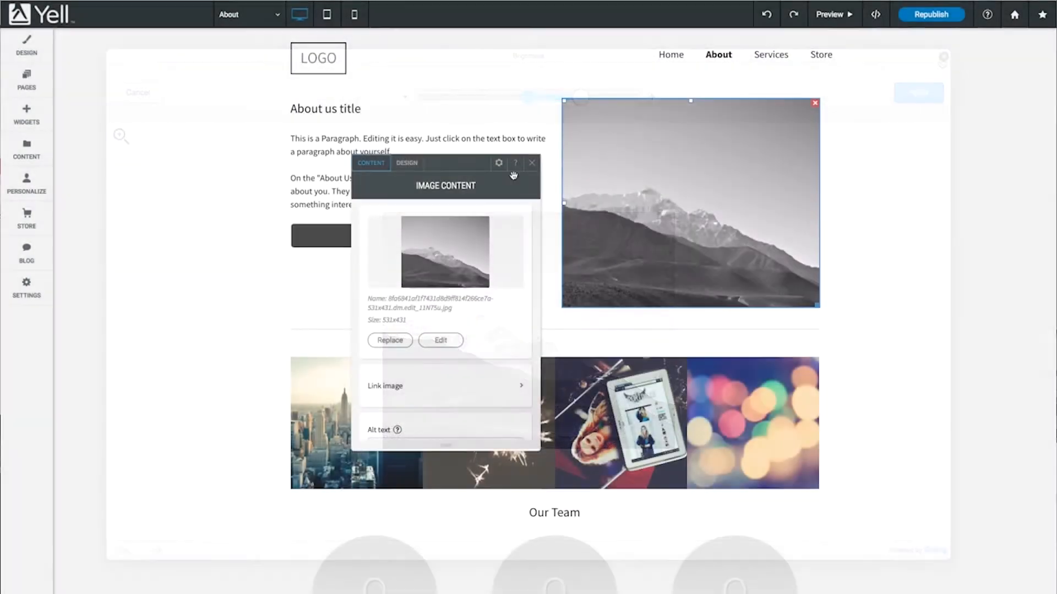
pyautogui.click(406, 163)
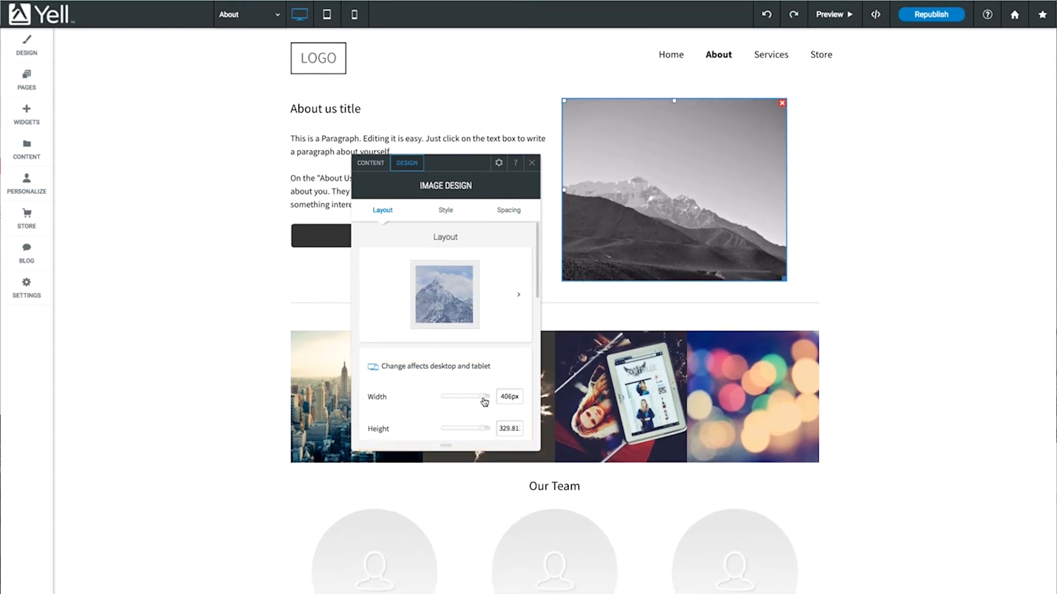
pyautogui.click(370, 163)
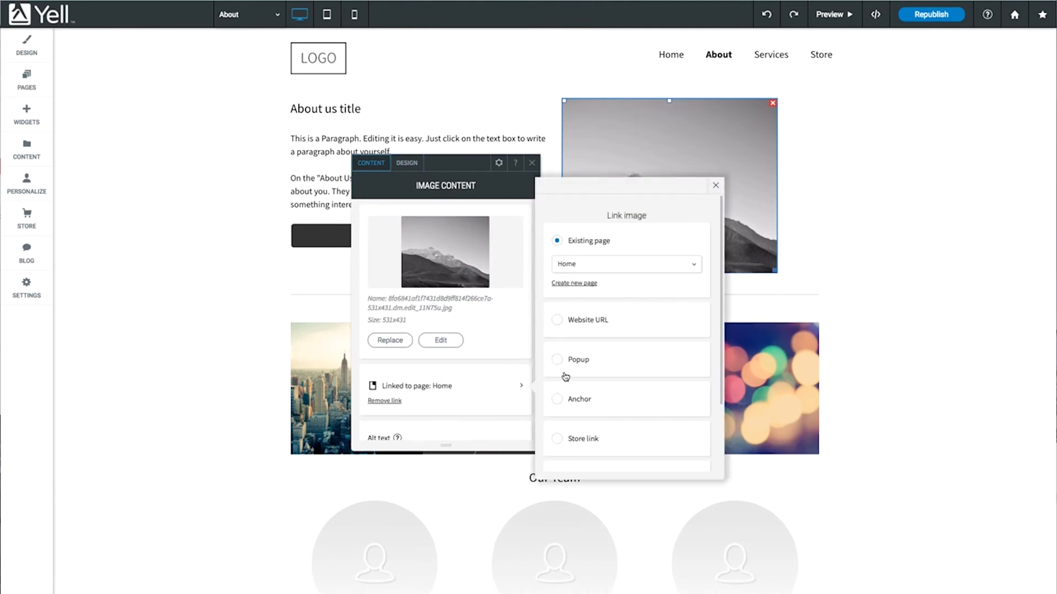
pyautogui.moveTo(676, 297)
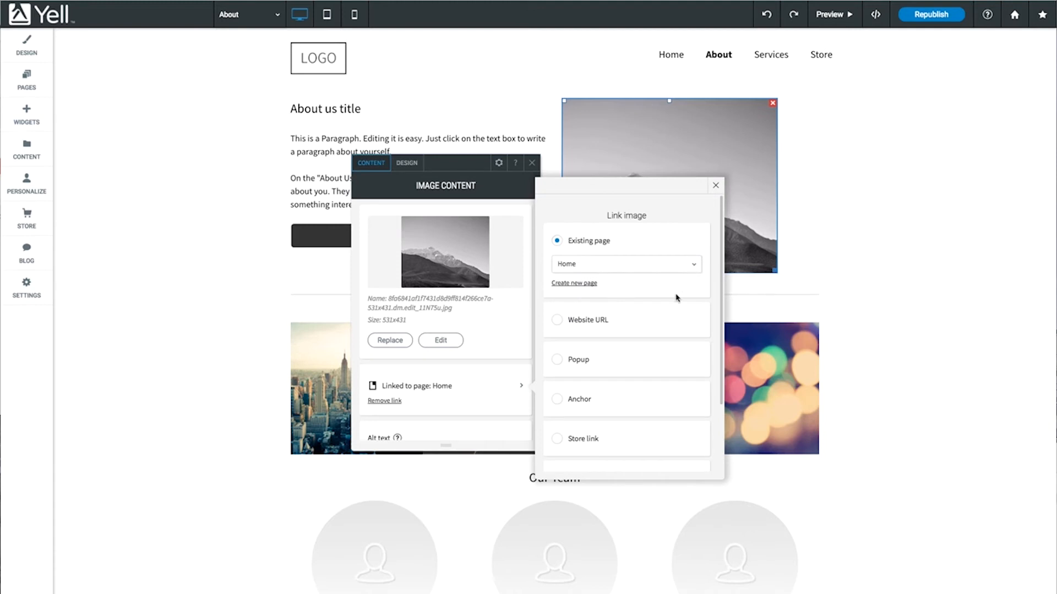
# - Scroll through the image content settings to review the link options
pyautogui.scroll(-3)
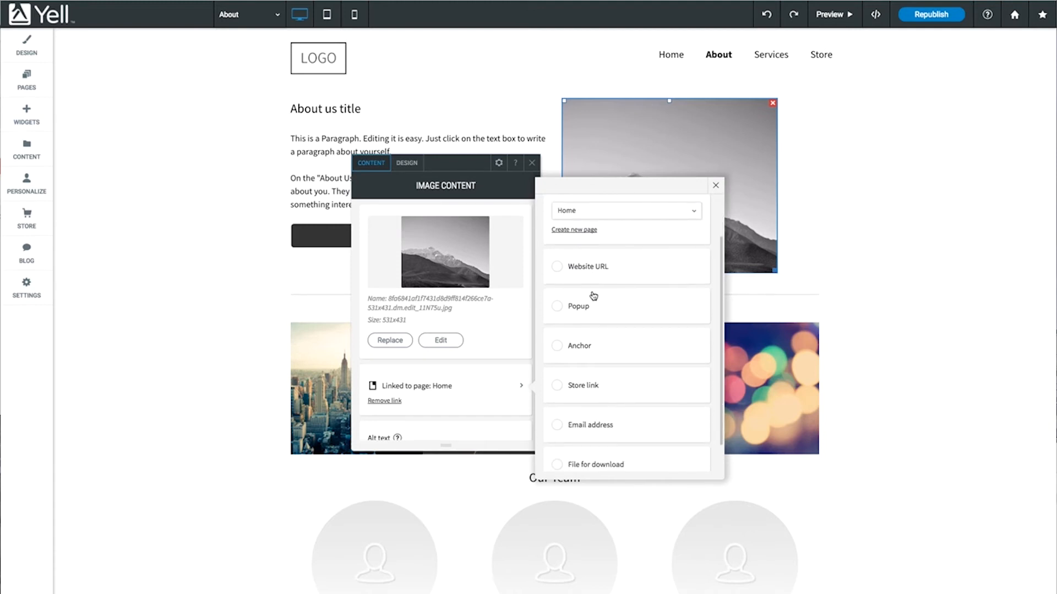
pyautogui.moveTo(582, 359)
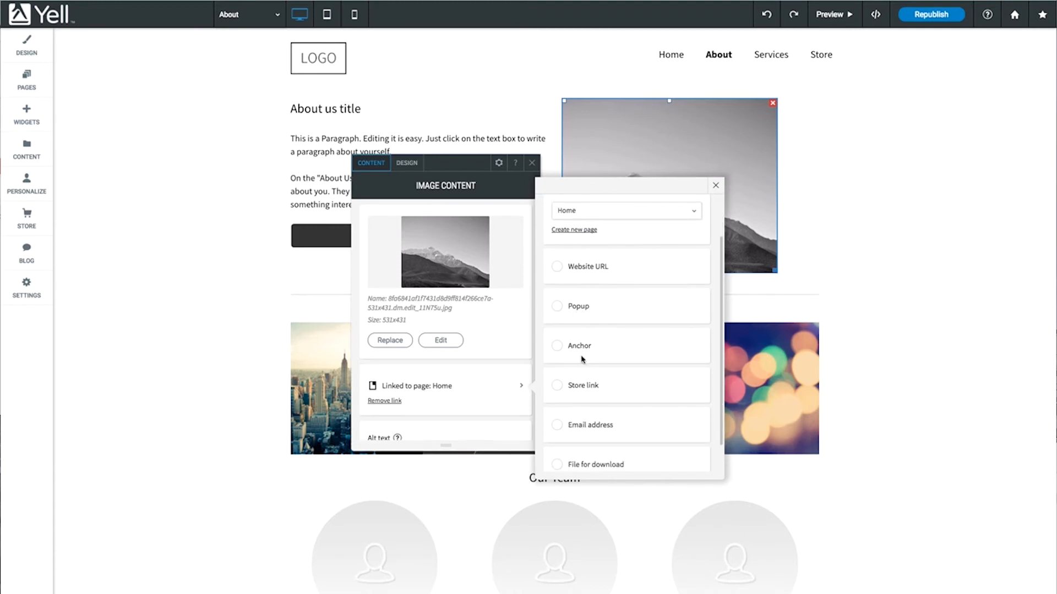
pyautogui.moveTo(581, 389)
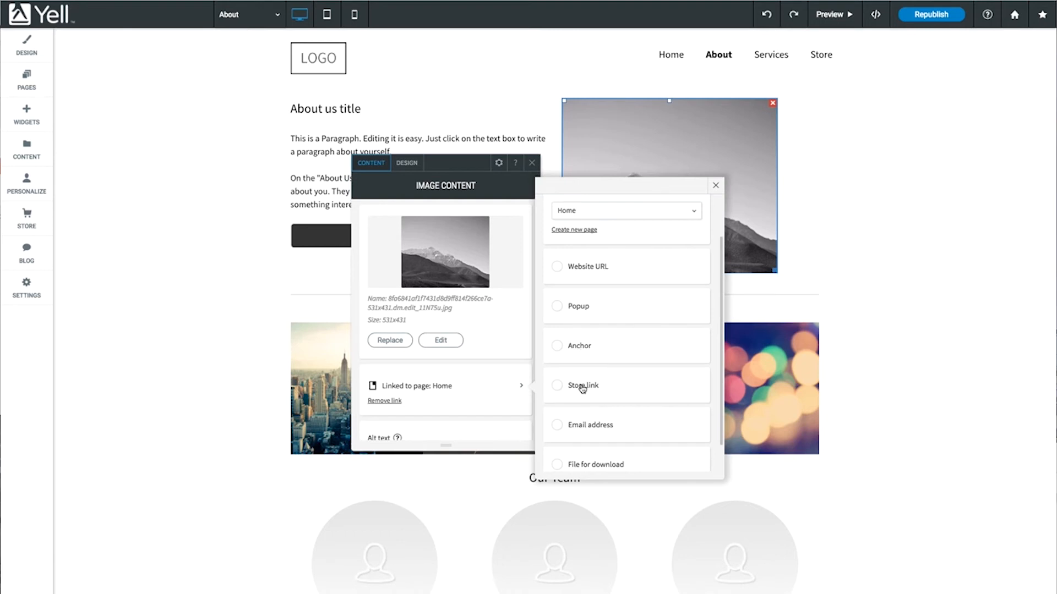
pyautogui.moveTo(587, 449)
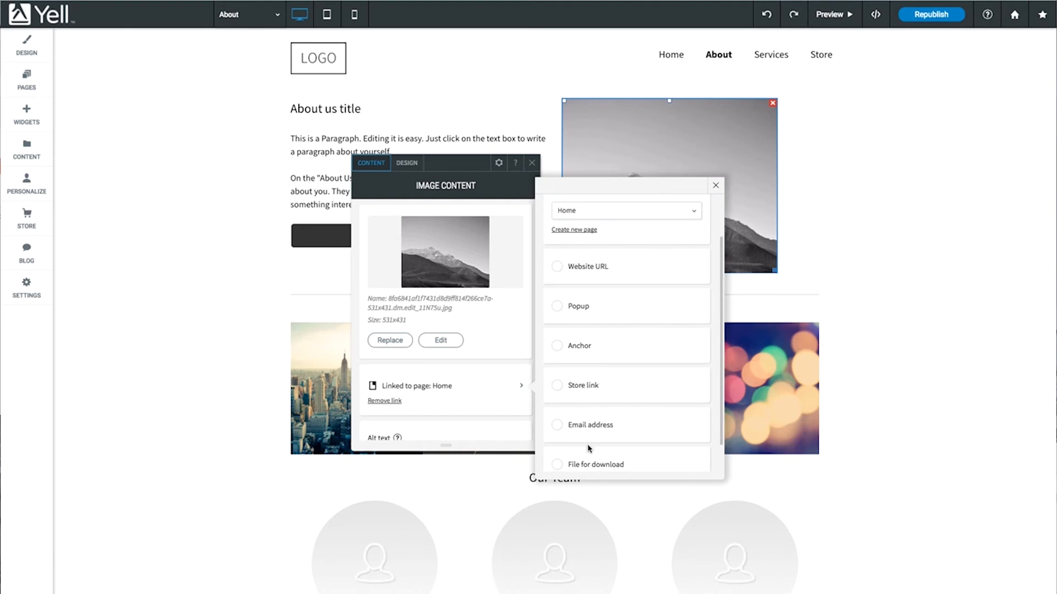
pyautogui.scroll(-3)
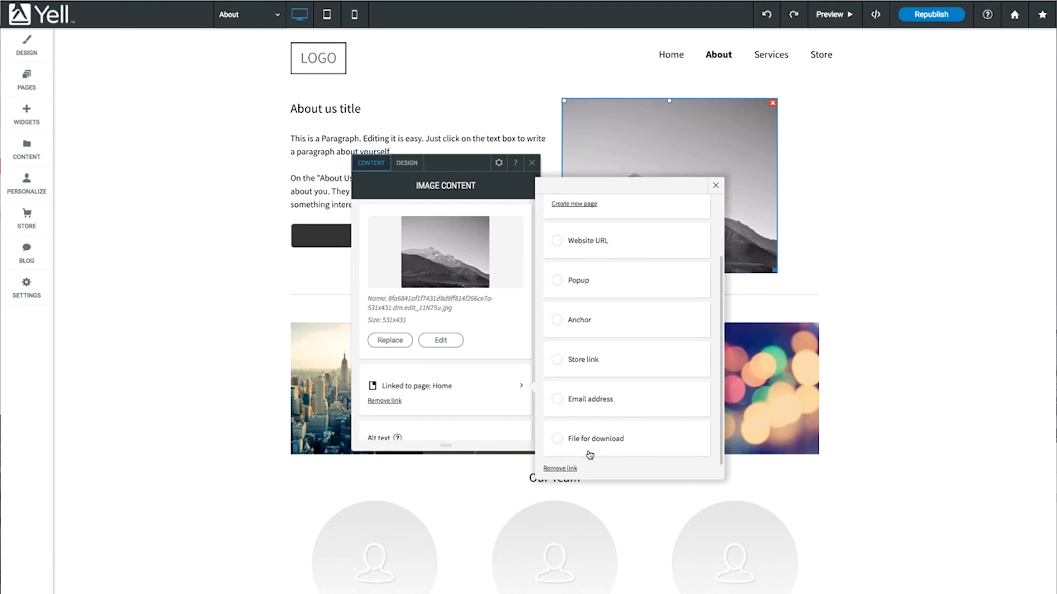